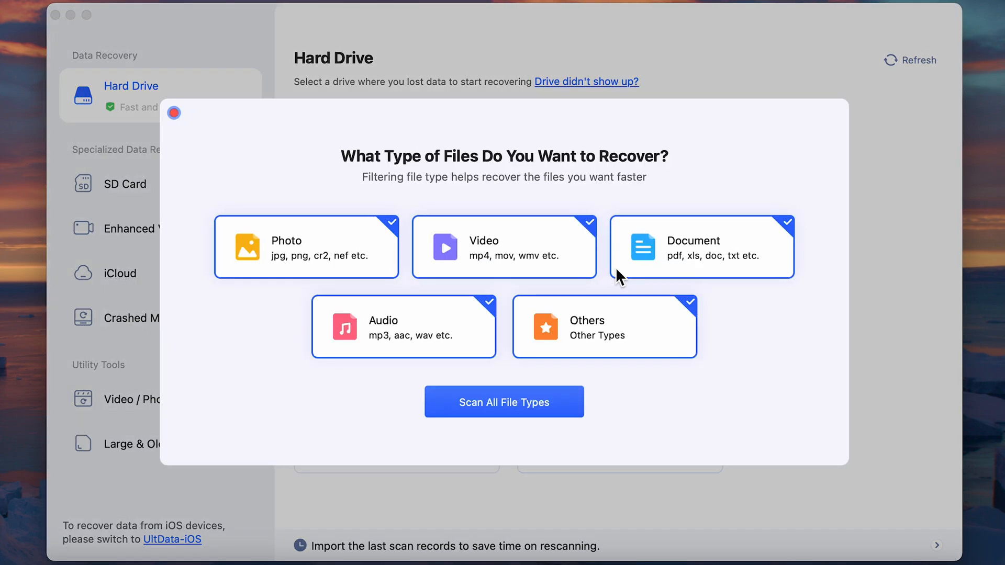
Scan the hard drive for photos, videos, documents, audio and other file types
click(504, 402)
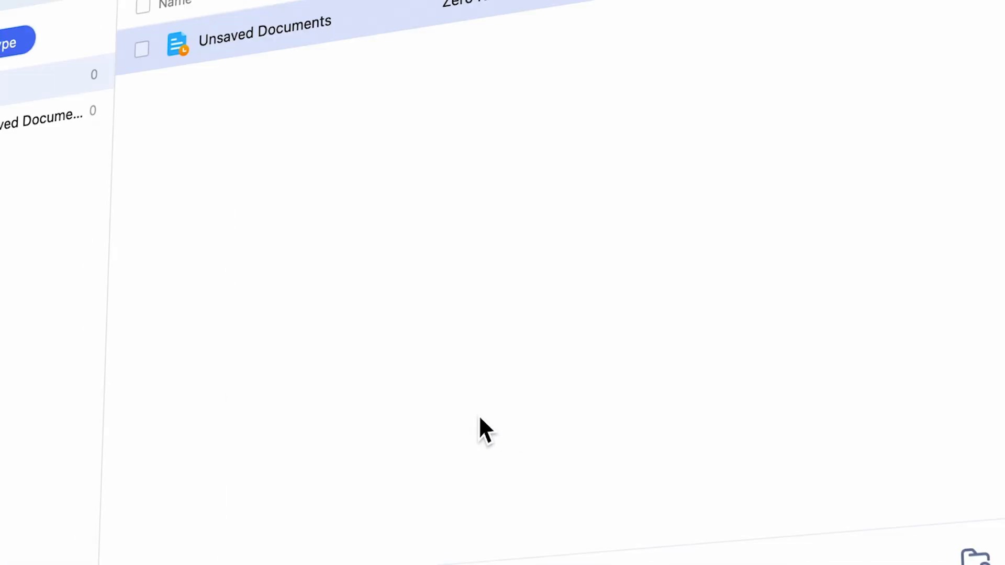